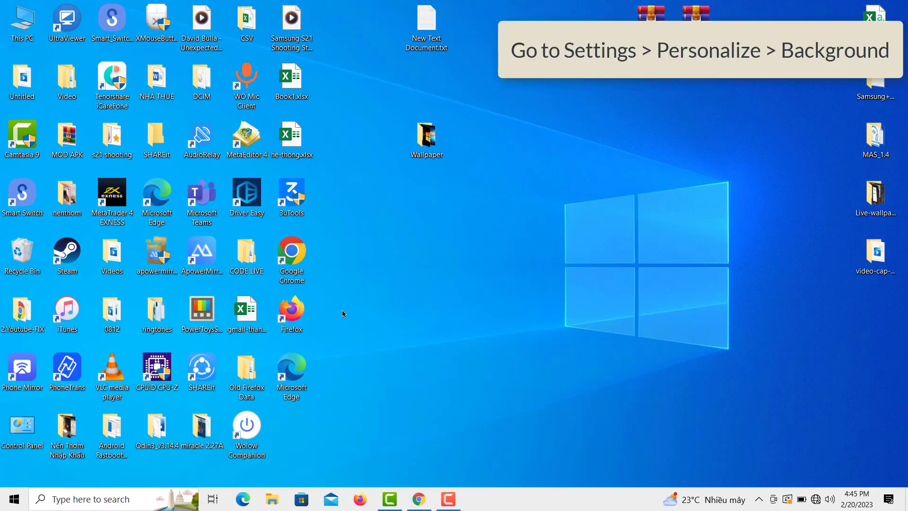
{"action": "mouse_move", "coordinate": [13, 498]}
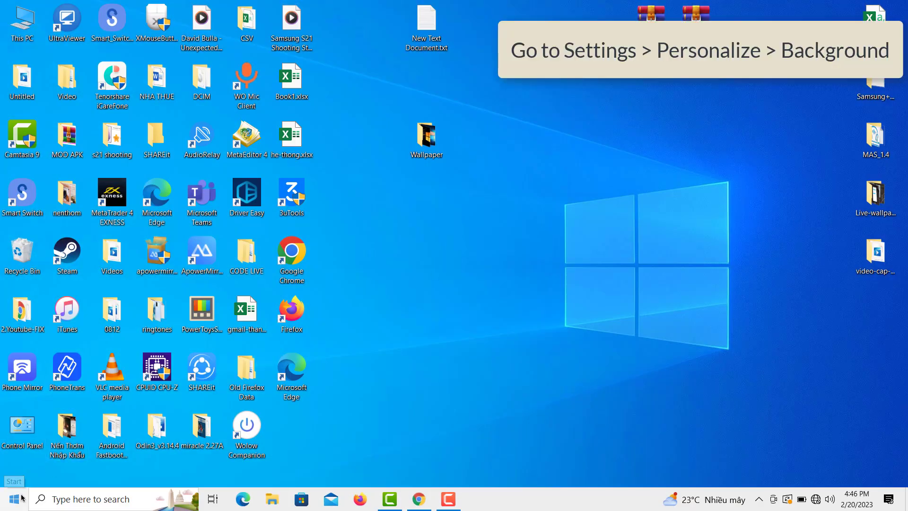
Reach the Personalization Background page from the Start menu's Settings
{"action": "left_click", "coordinate": [11, 498]}
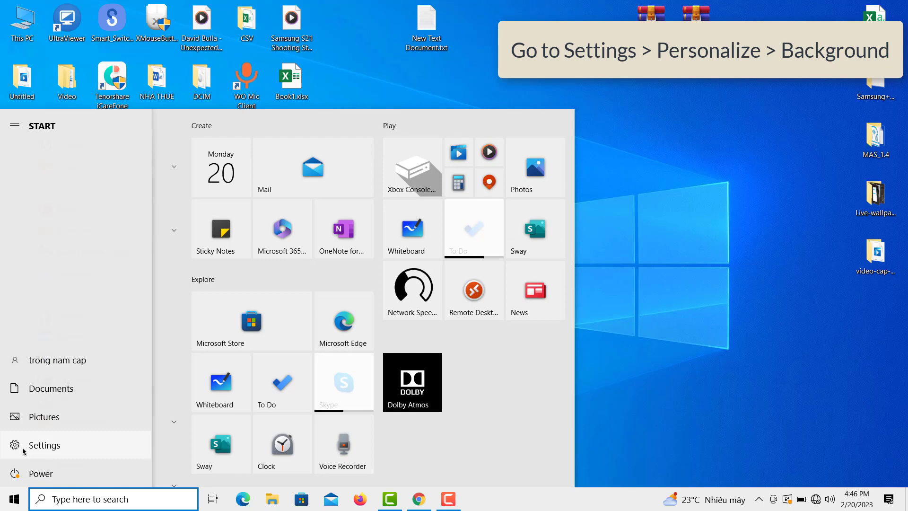
{"action": "left_click", "coordinate": [43, 444]}
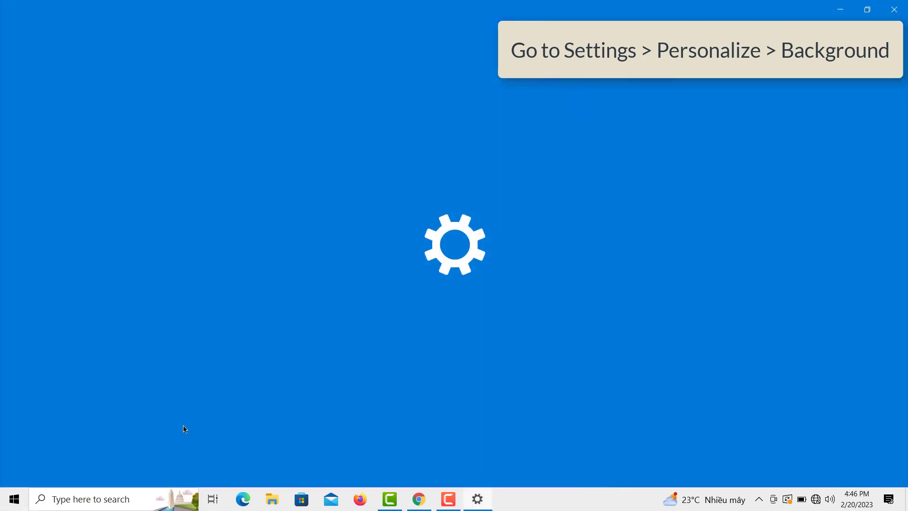
{"action": "left_click", "coordinate": [477, 499]}
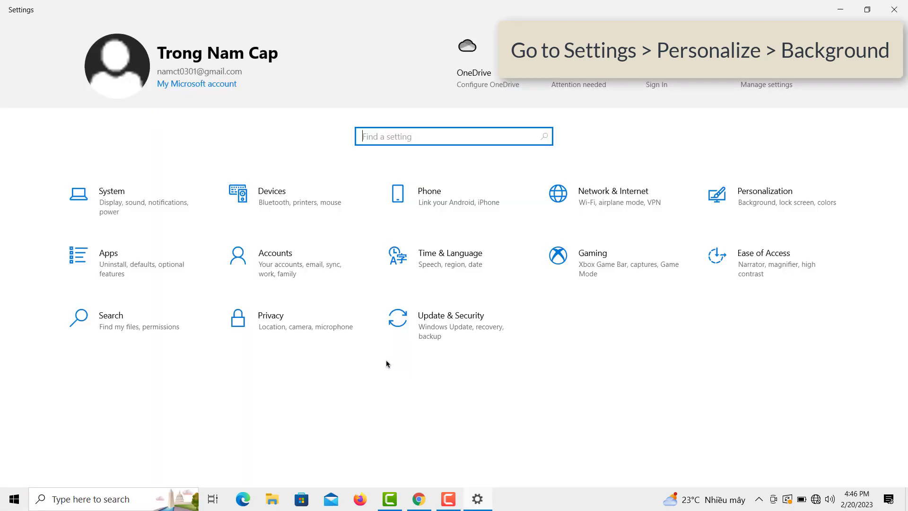
{"action": "mouse_move", "coordinate": [722, 254]}
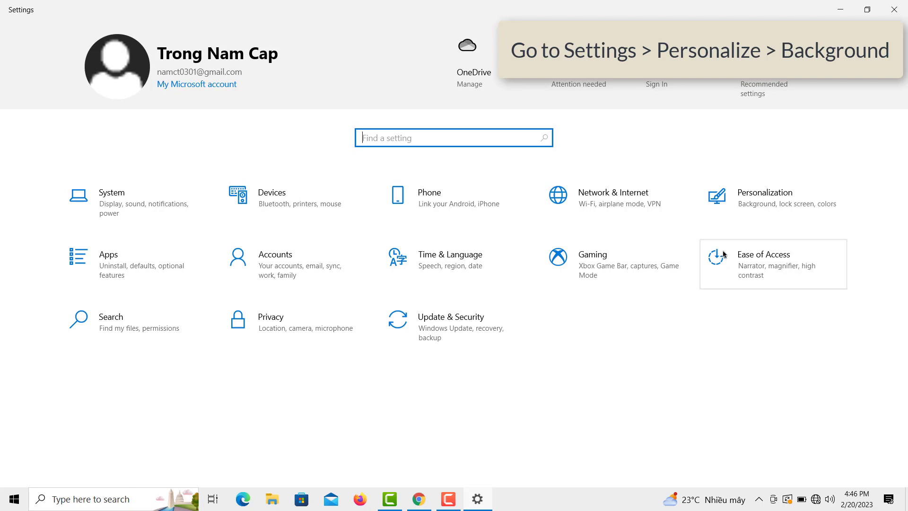
{"action": "mouse_move", "coordinate": [762, 207]}
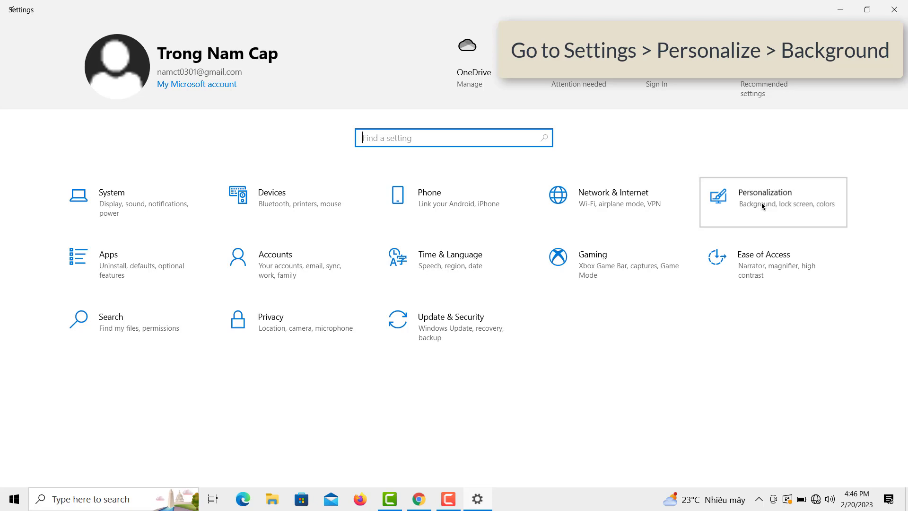
{"action": "left_click", "coordinate": [765, 198]}
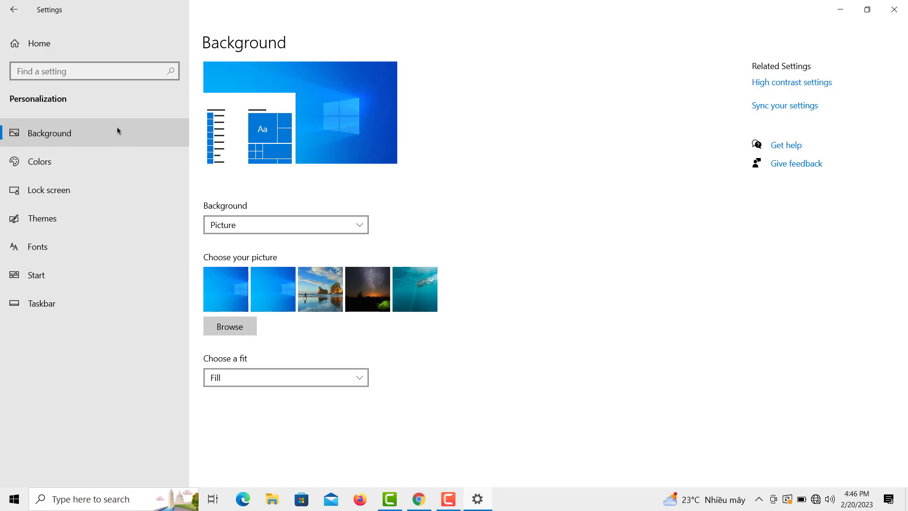
{"action": "mouse_move", "coordinate": [347, 204]}
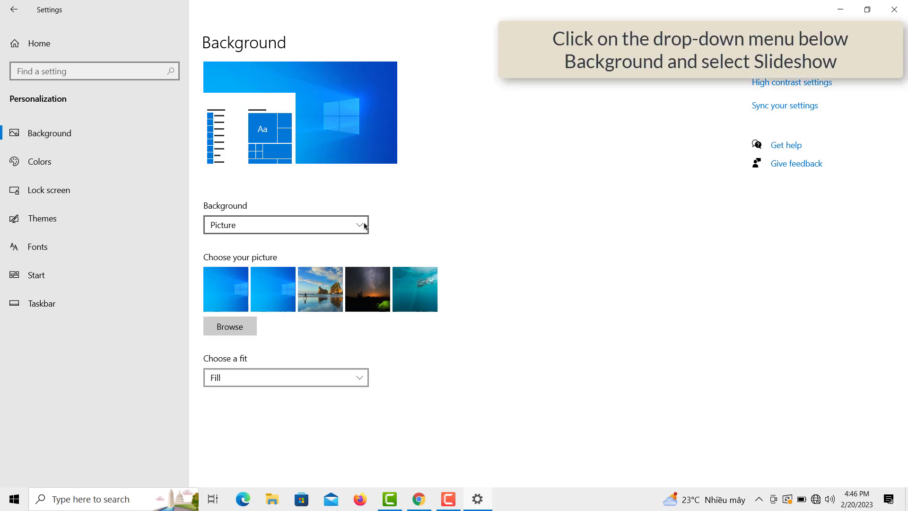
Change the background type from Picture to Slideshow
{"action": "left_click", "coordinate": [285, 225]}
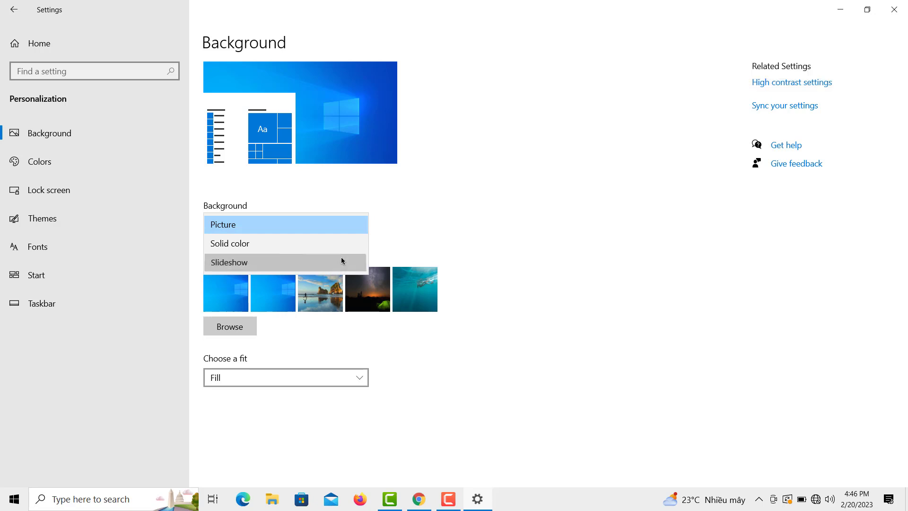
{"action": "left_click", "coordinate": [228, 262]}
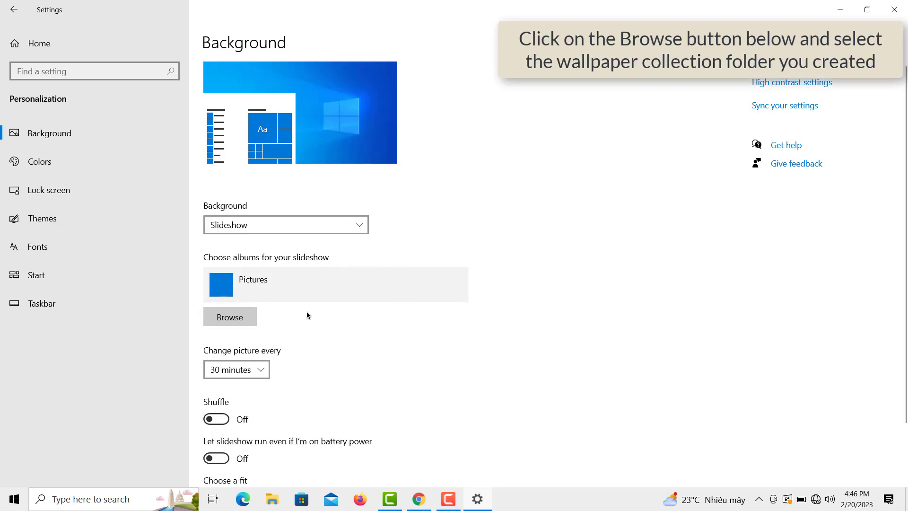
{"action": "mouse_move", "coordinate": [269, 306]}
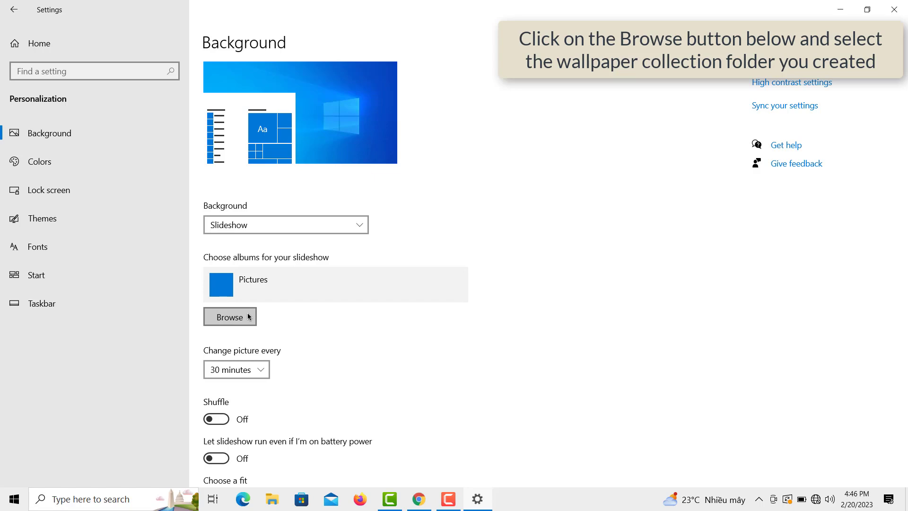
Choose the Wallpaper folder in Downloads as the slideshow album instead of Pictures
{"action": "left_click", "coordinate": [229, 317]}
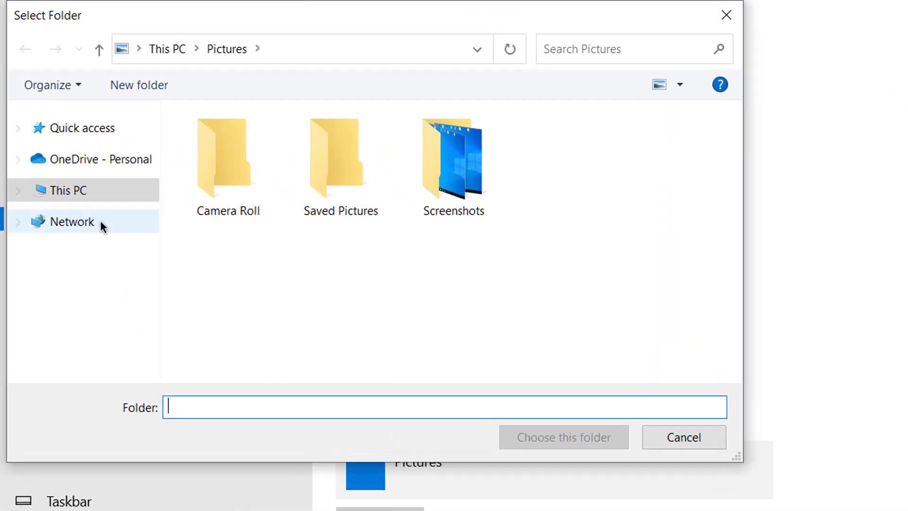
{"action": "left_click", "coordinate": [66, 190]}
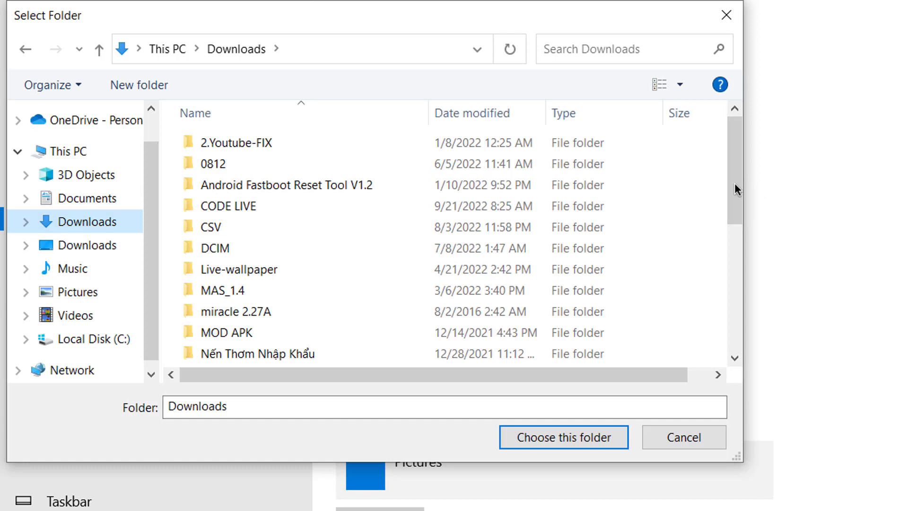
{"action": "scroll", "scroll_direction": "down", "scroll_amount": 3}
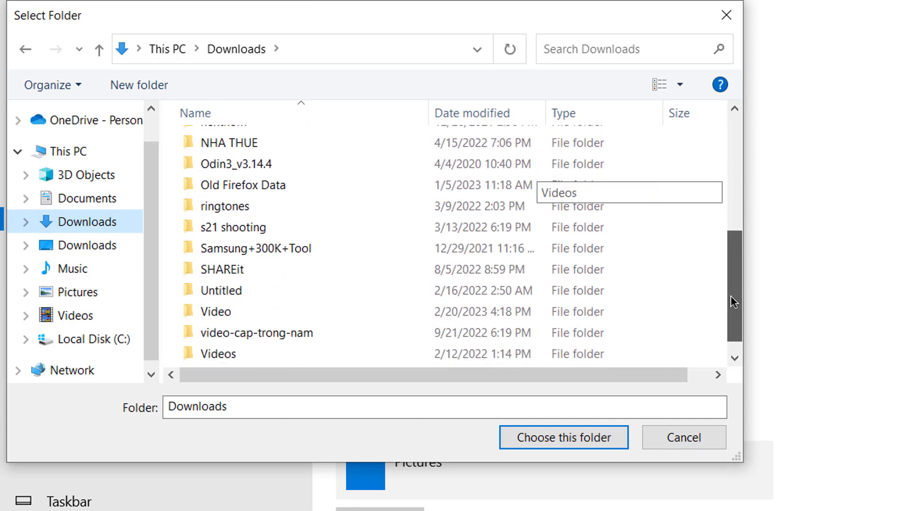
{"action": "left_click", "coordinate": [227, 355]}
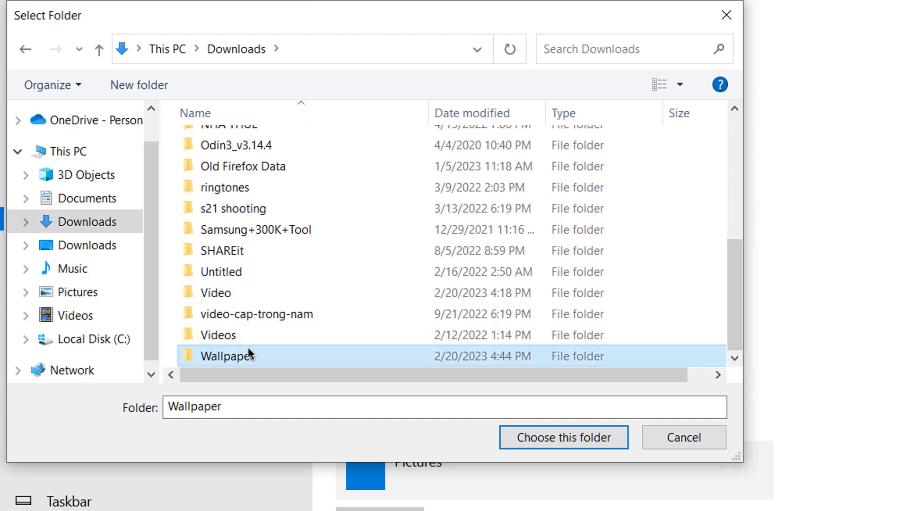
{"action": "double_click", "coordinate": [227, 355]}
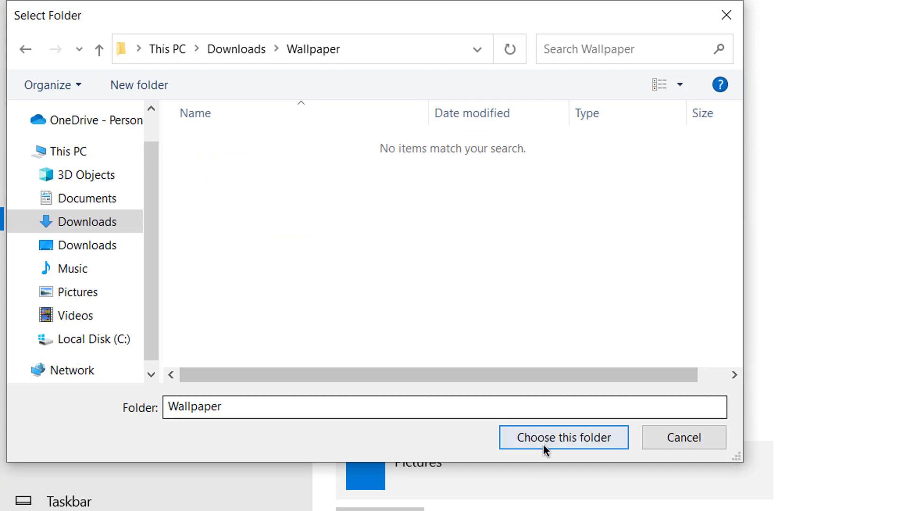
{"action": "left_click", "coordinate": [561, 437]}
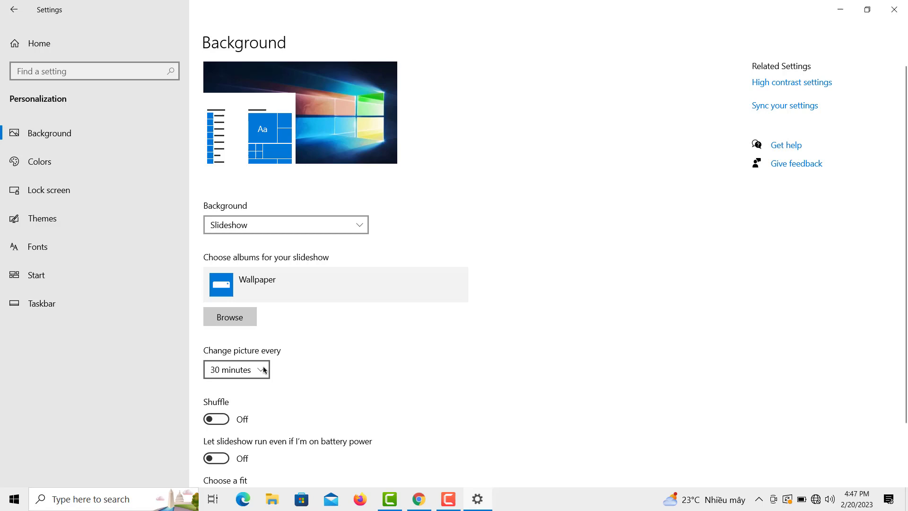
Set the slideshow to change its picture every 1 minute instead of 30 minutes
{"action": "left_click", "coordinate": [237, 370]}
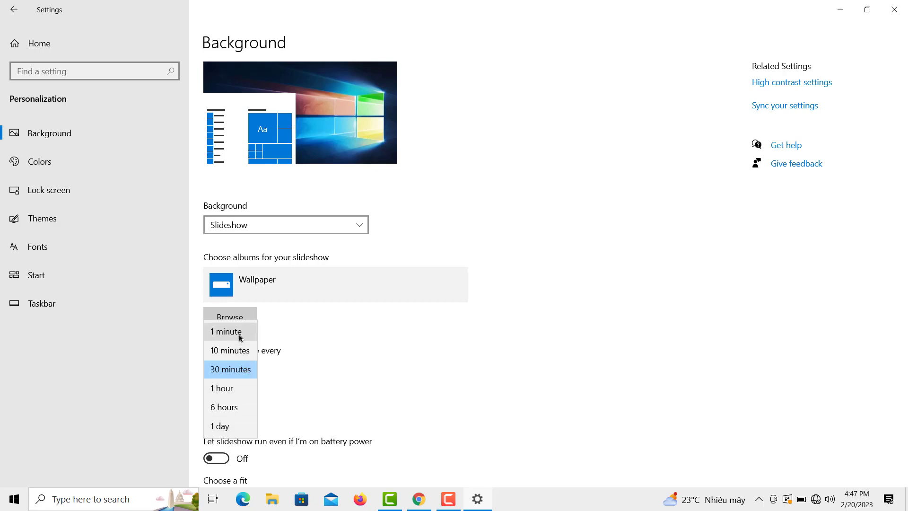
{"action": "left_click", "coordinate": [226, 331]}
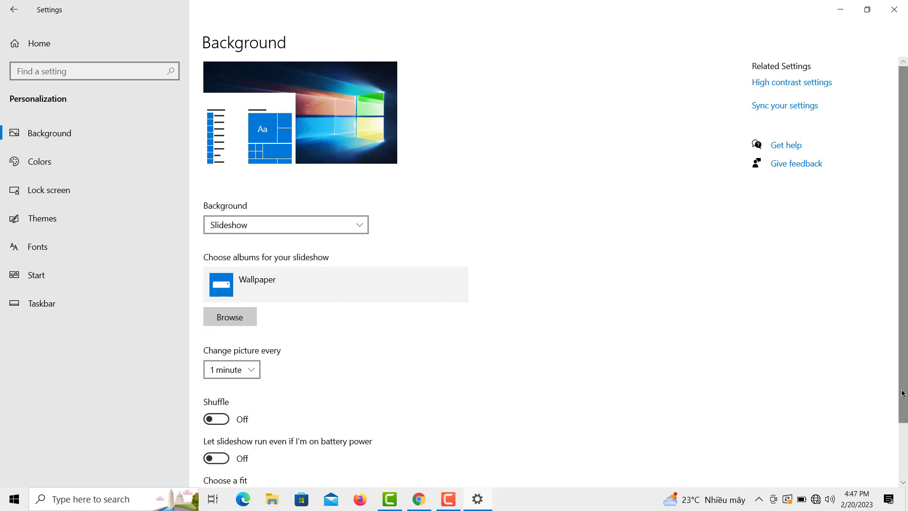
{"action": "scroll", "scroll_direction": "down", "scroll_amount": 3}
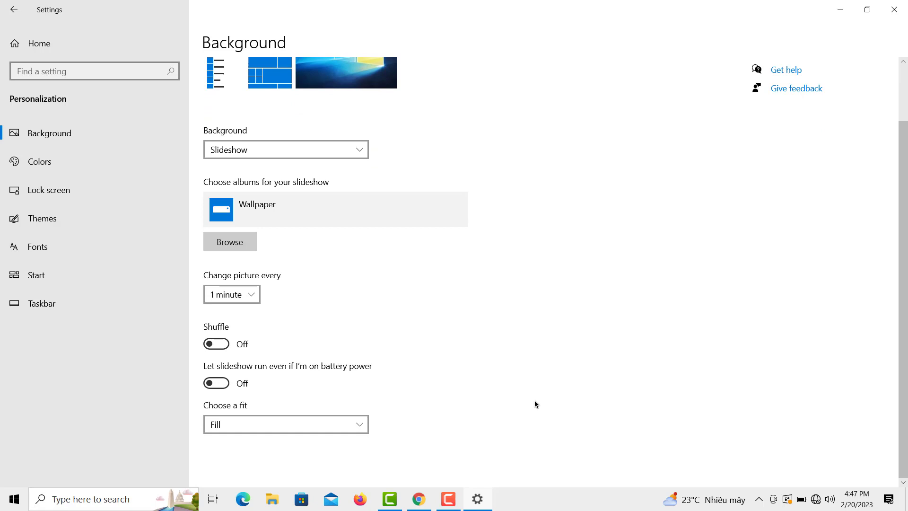
Turn on Shuffle and allow the slideshow on battery power, then review the fit options
{"action": "left_click", "coordinate": [216, 344]}
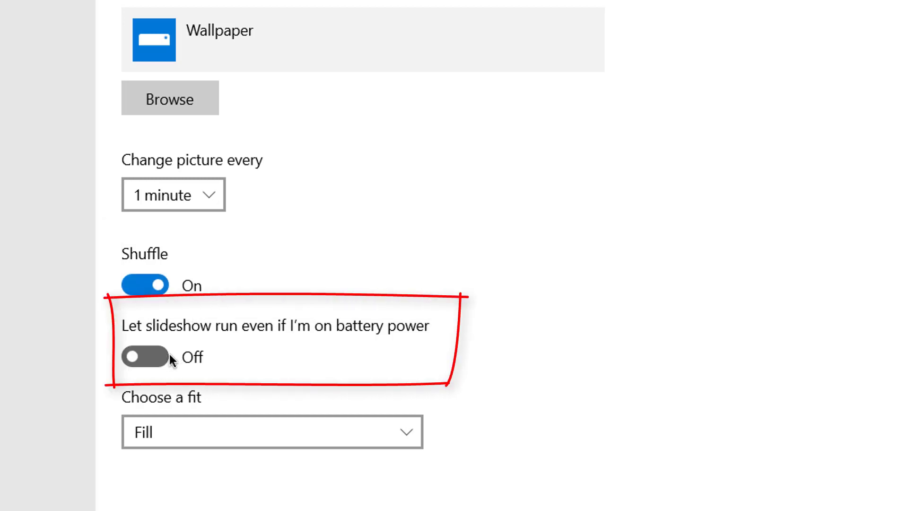
{"action": "left_click", "coordinate": [145, 357]}
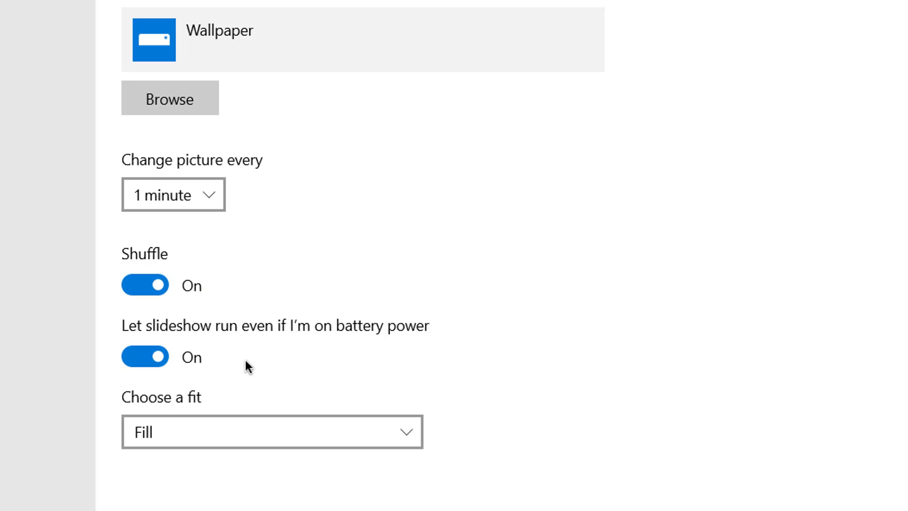
{"action": "left_click", "coordinate": [272, 431]}
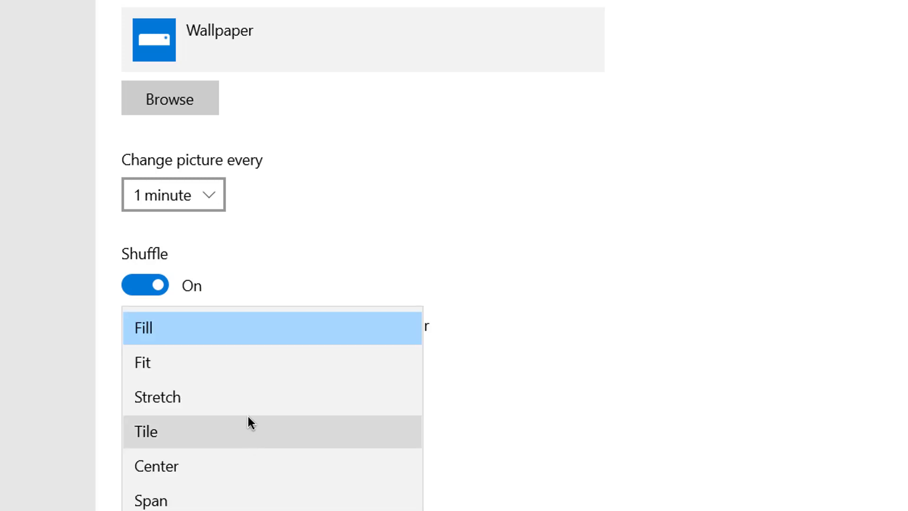
{"action": "left_click", "coordinate": [143, 328]}
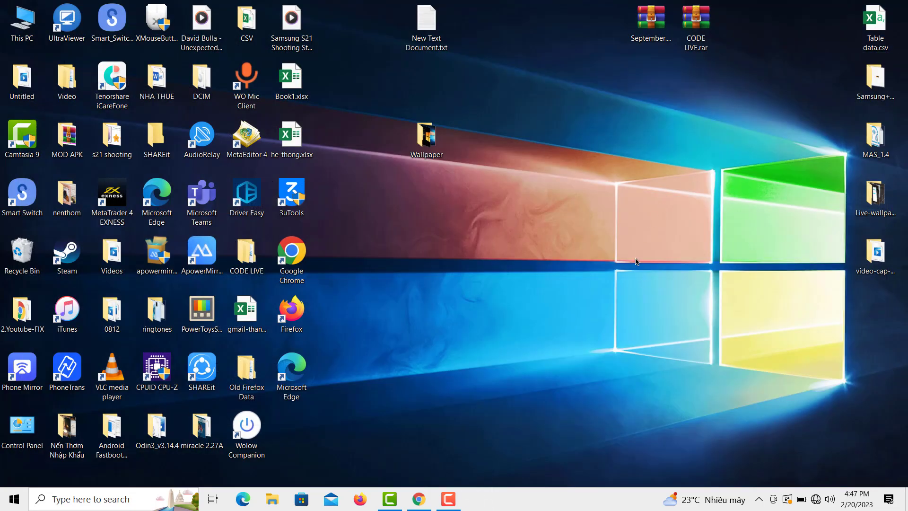
{"action": "mouse_move", "coordinate": [619, 267]}
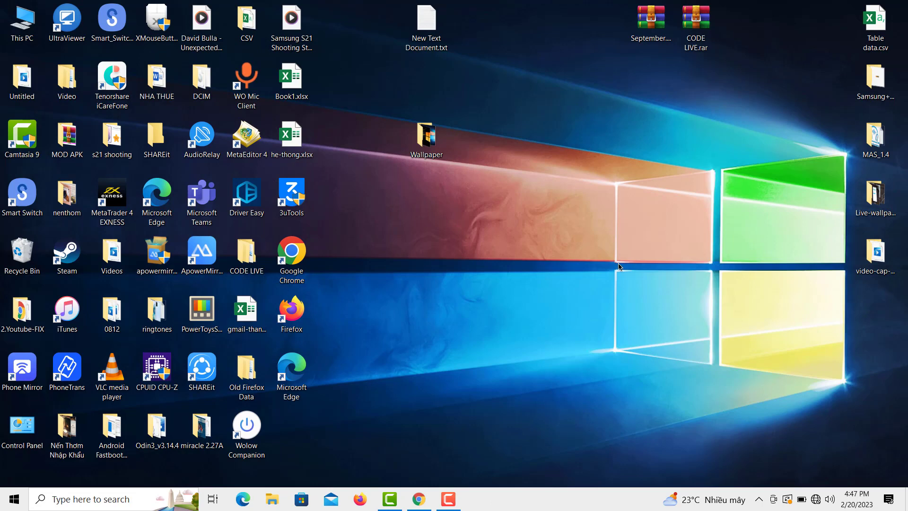